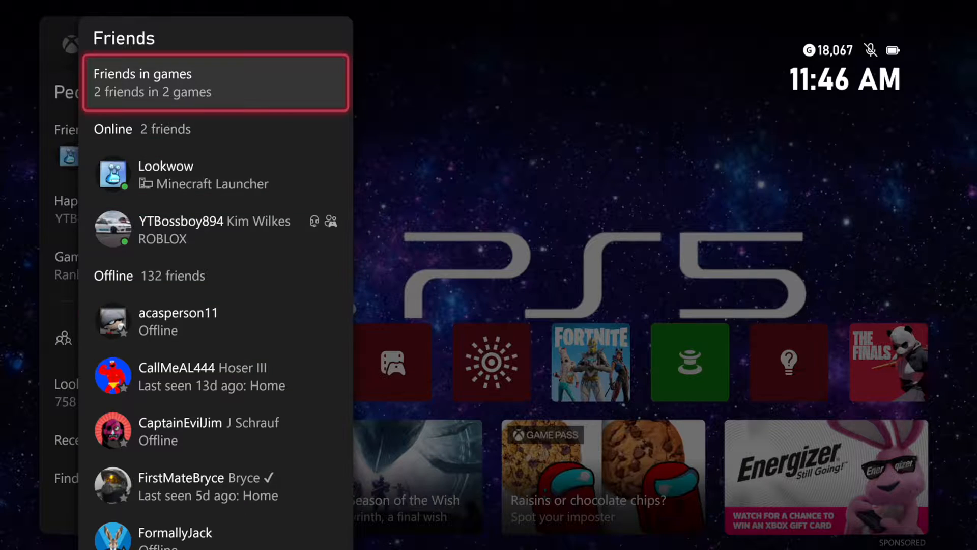
Back out of the Friends list, view the People tab, and close the guide to the home screen.
{"action": "key", "text": "Escape"}
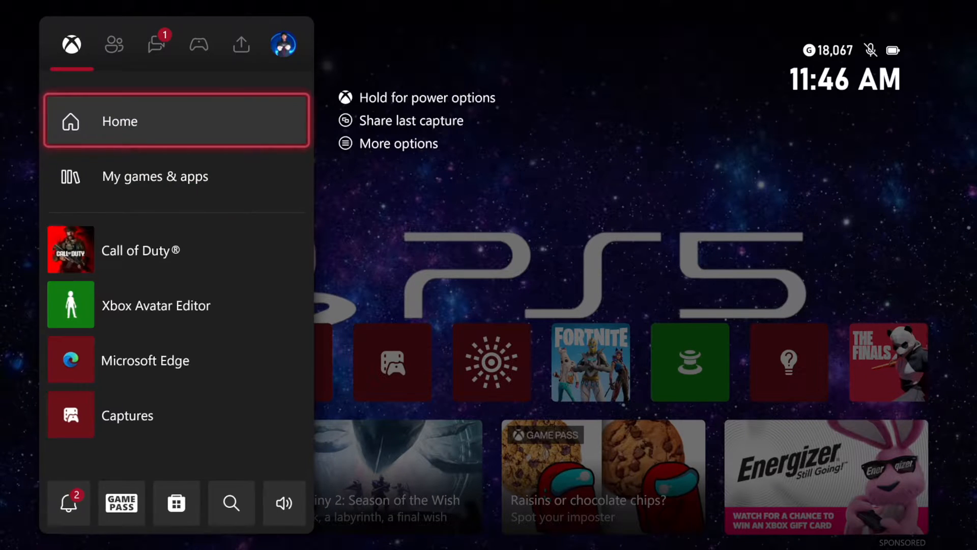
{"action": "left_click", "coordinate": [114, 44]}
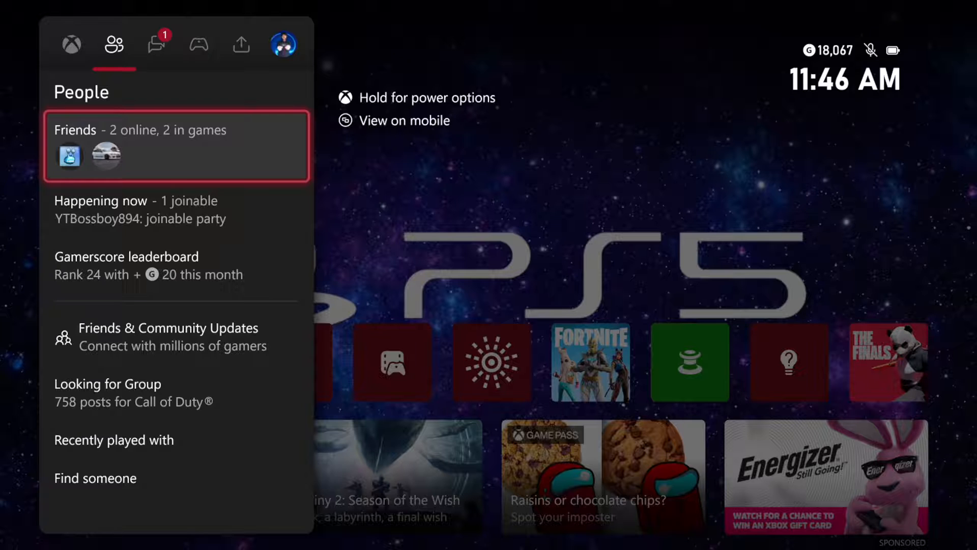
{"action": "key", "text": "Escape"}
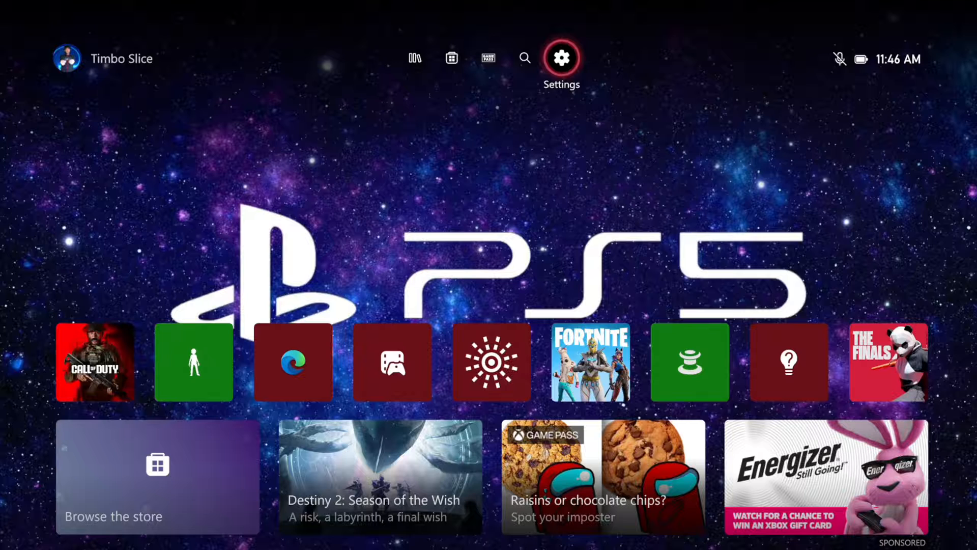
Navigate Settings > Online safety & family > View details & customize > Friends & clubs privacy page.
{"action": "left_click", "coordinate": [560, 58]}
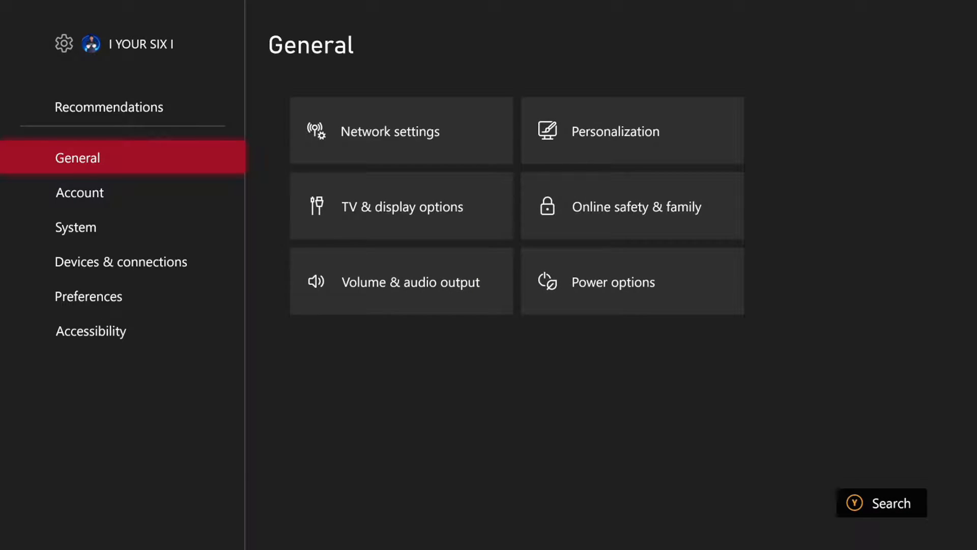
{"action": "mouse_move", "coordinate": [631, 206]}
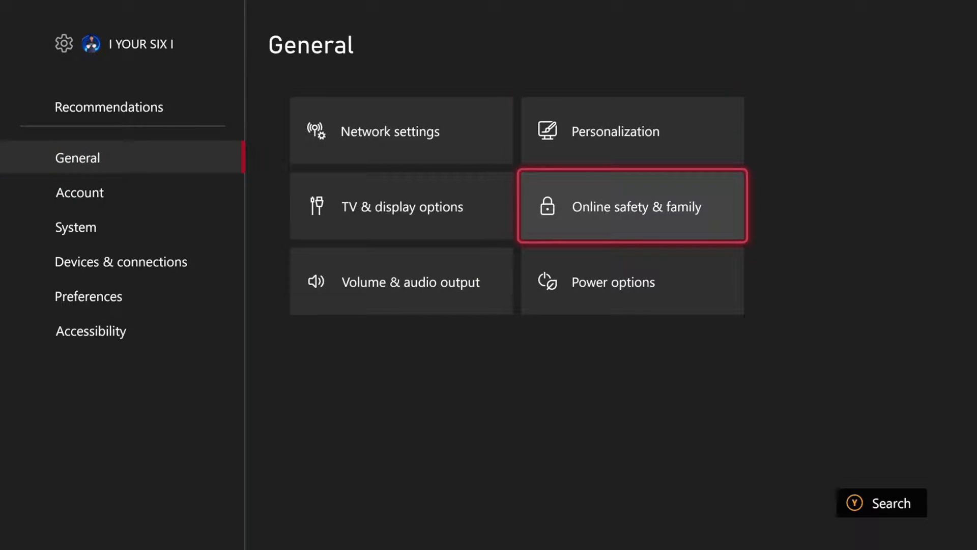
{"action": "left_click", "coordinate": [631, 206]}
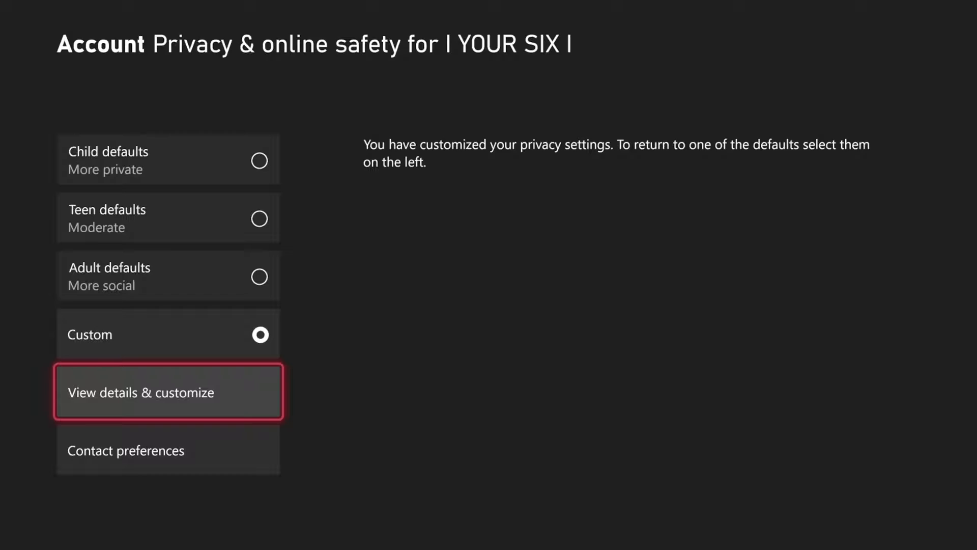
{"action": "left_click", "coordinate": [168, 392]}
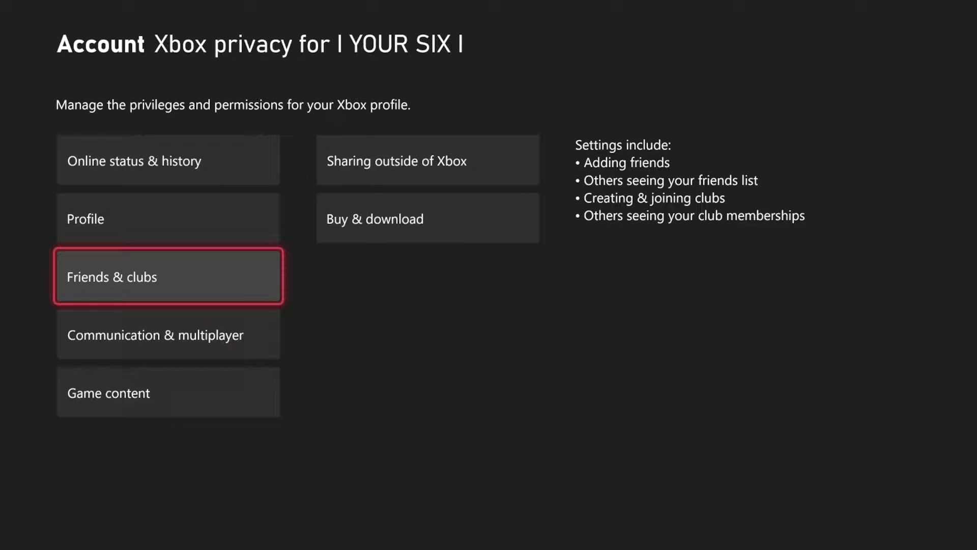
{"action": "left_click", "coordinate": [168, 277]}
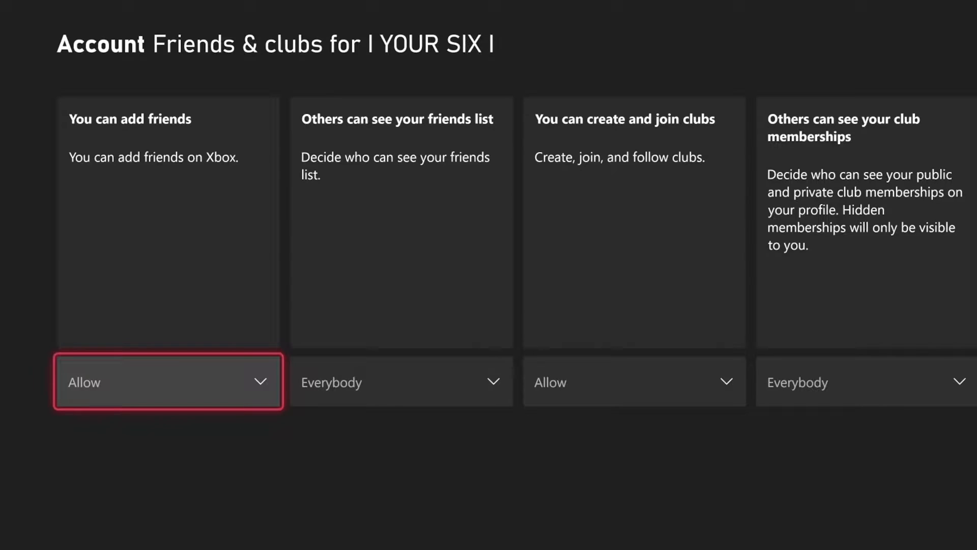
Change 'Others can see your friends list' from Everybody to Friends and confirm it stays on Friends.
{"action": "left_click", "coordinate": [168, 382]}
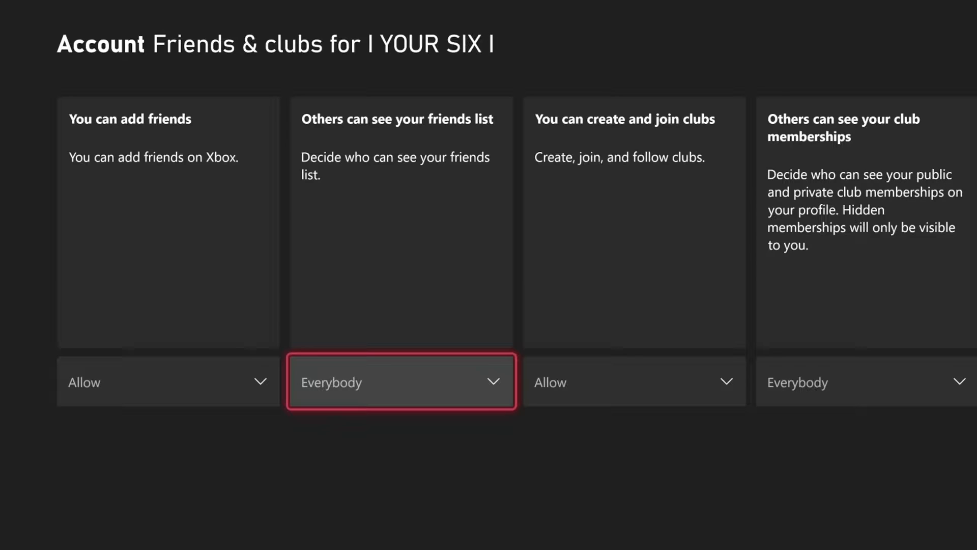
{"action": "left_click", "coordinate": [401, 381]}
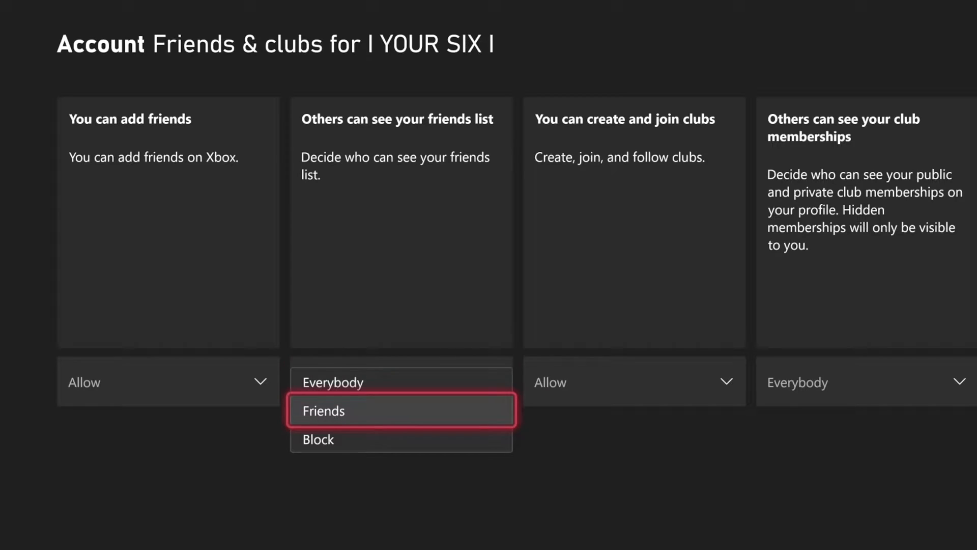
{"action": "left_click", "coordinate": [323, 410]}
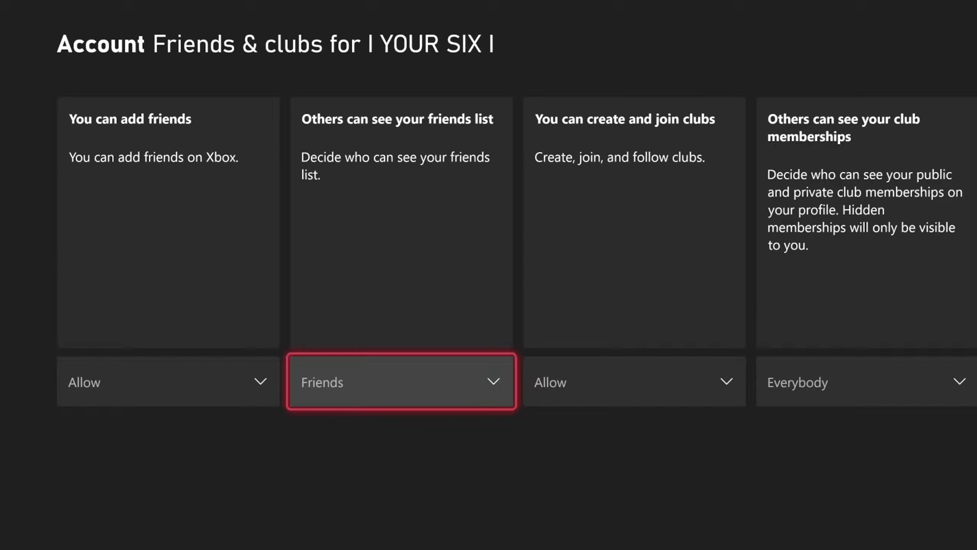
{"action": "left_click", "coordinate": [401, 382]}
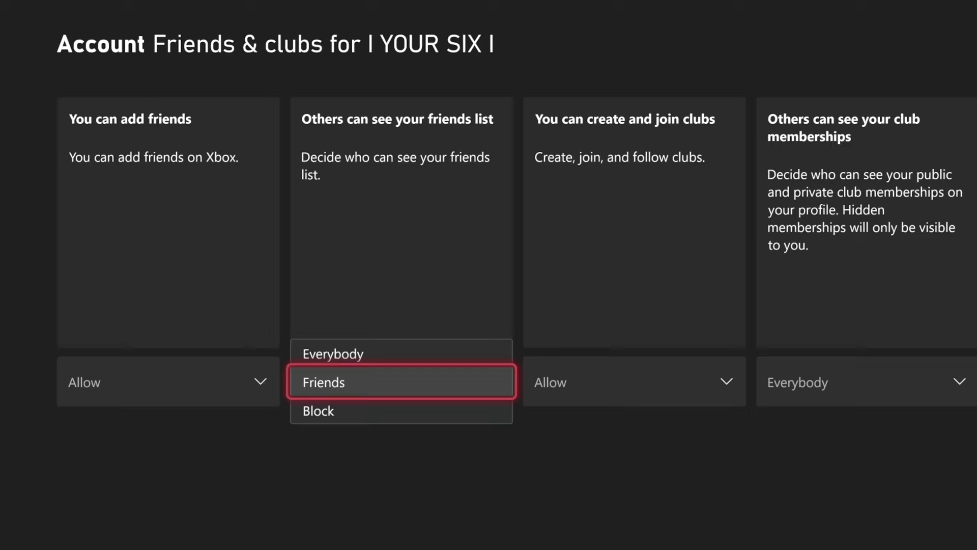
{"action": "left_click", "coordinate": [401, 381]}
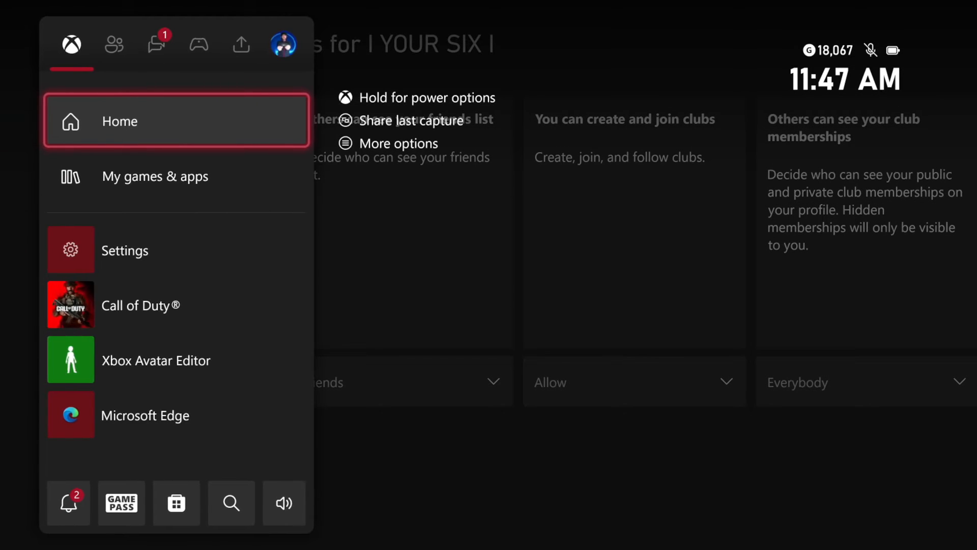
Move through Game activity to the account profile tab in the guide.
{"action": "left_click", "coordinate": [199, 44]}
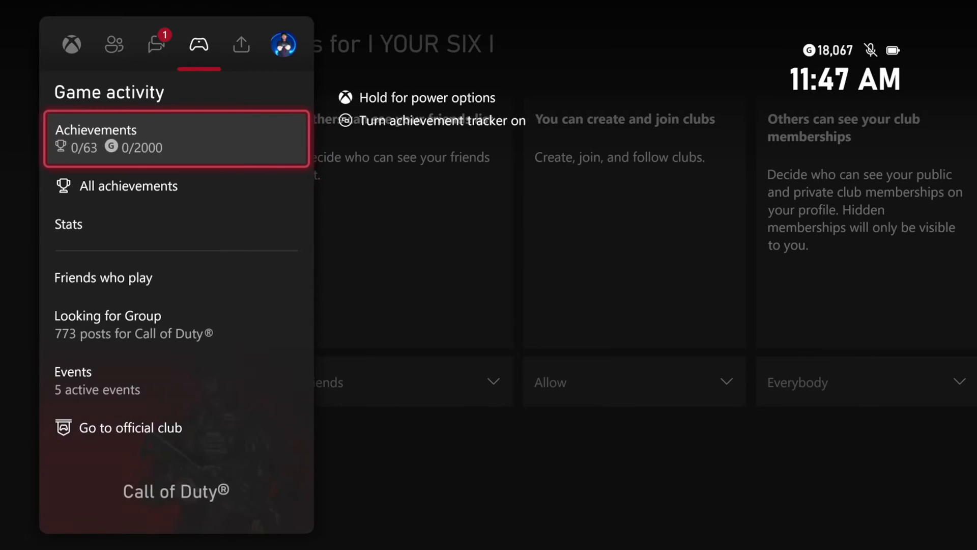
{"action": "left_click", "coordinate": [282, 44]}
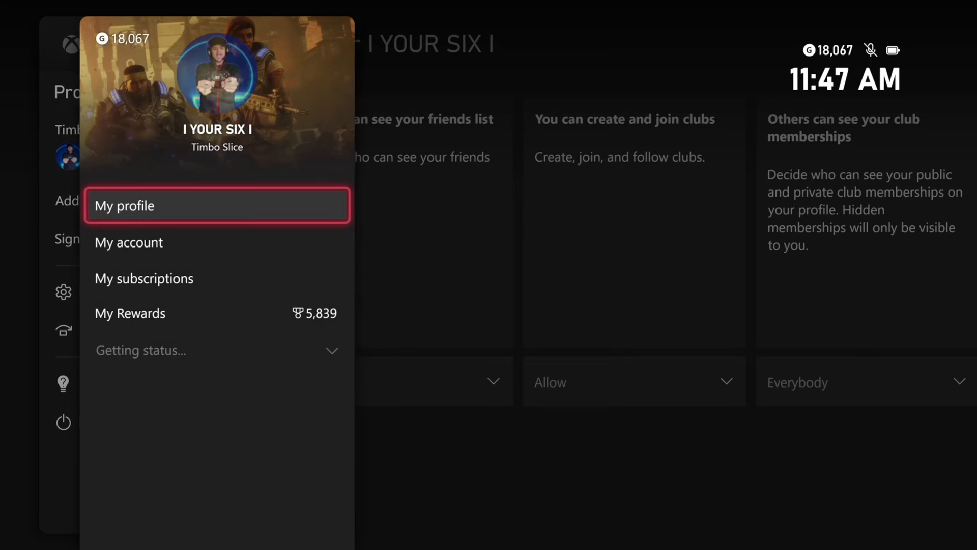